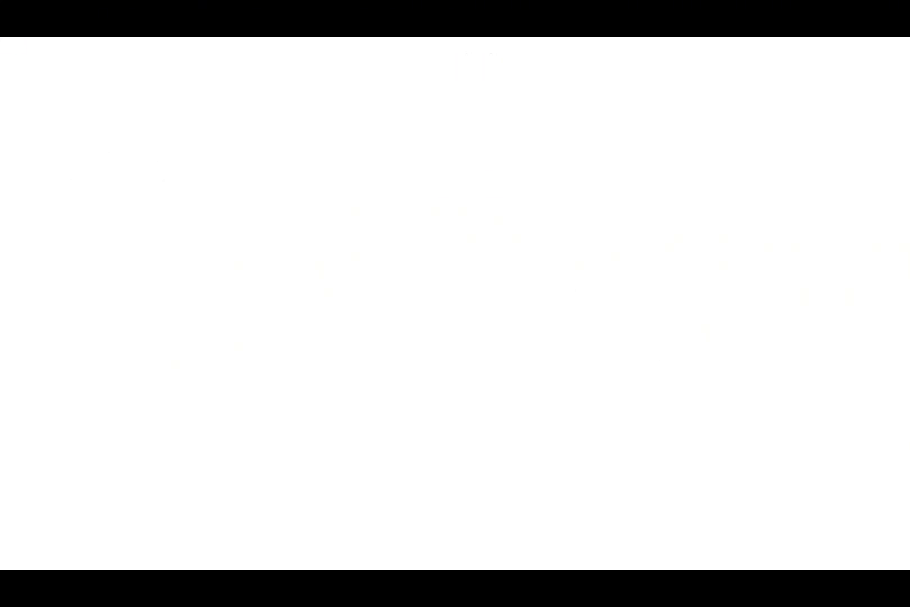
# Step: Draw an FC box with an outgoing arrow and a curved shape to its right
pyautogui.moveTo(226, 180); pyautogui.dragTo(359, 255)
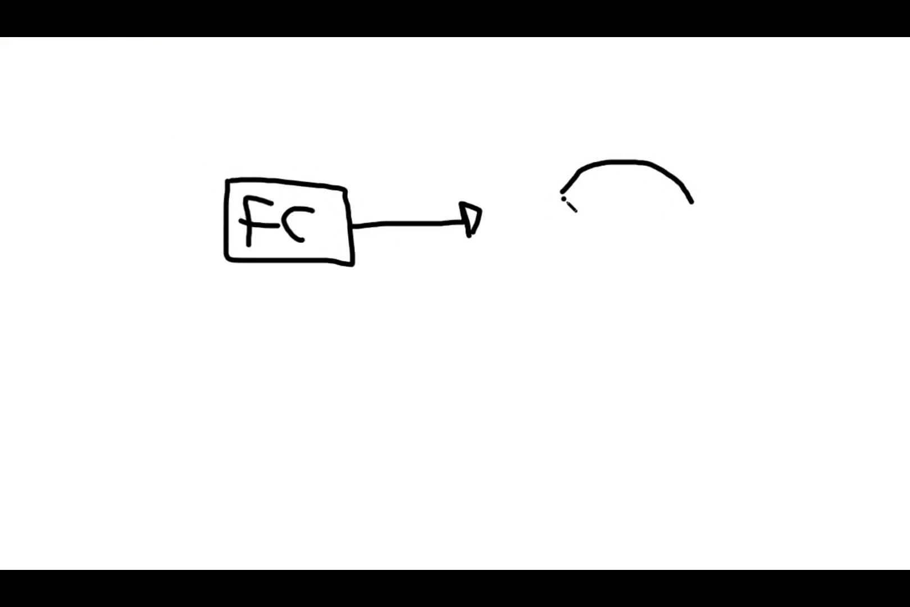
pyautogui.moveTo(627, 209); pyautogui.dragTo(627, 313)
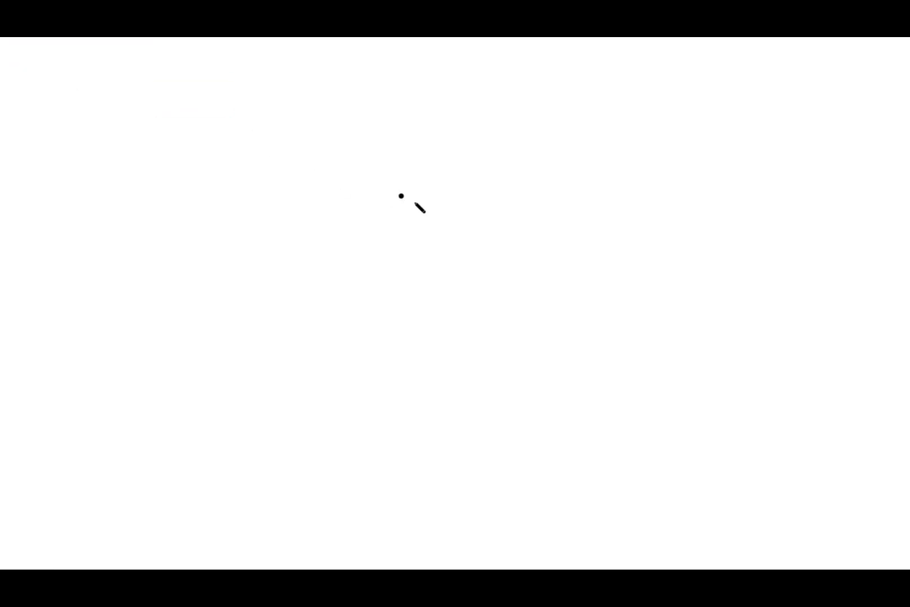
# Step: Sketch the rocket above a ground line with a dashed height line labelled 'Altitude?'
pyautogui.moveTo(101, 463); pyautogui.dragTo(421, 463)
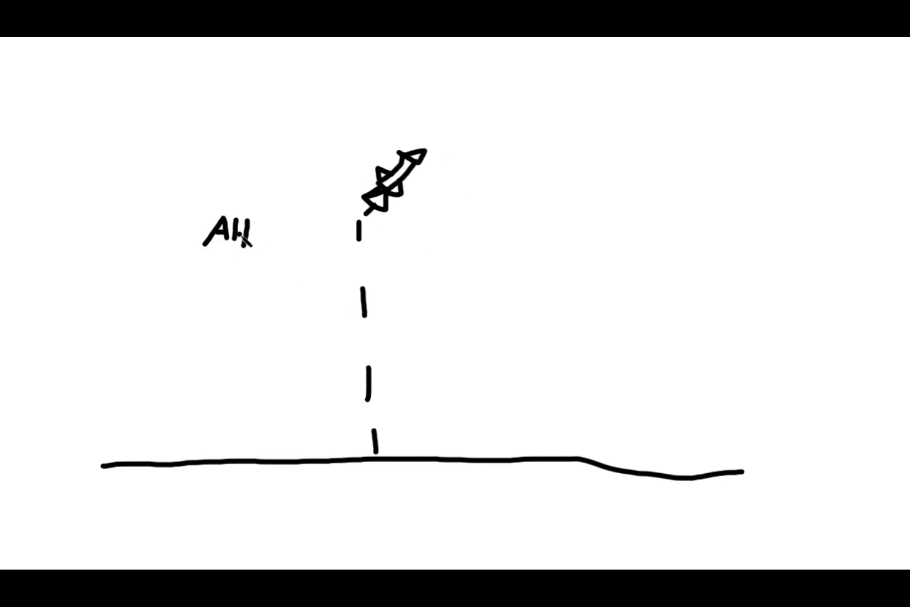
pyautogui.write('it.')
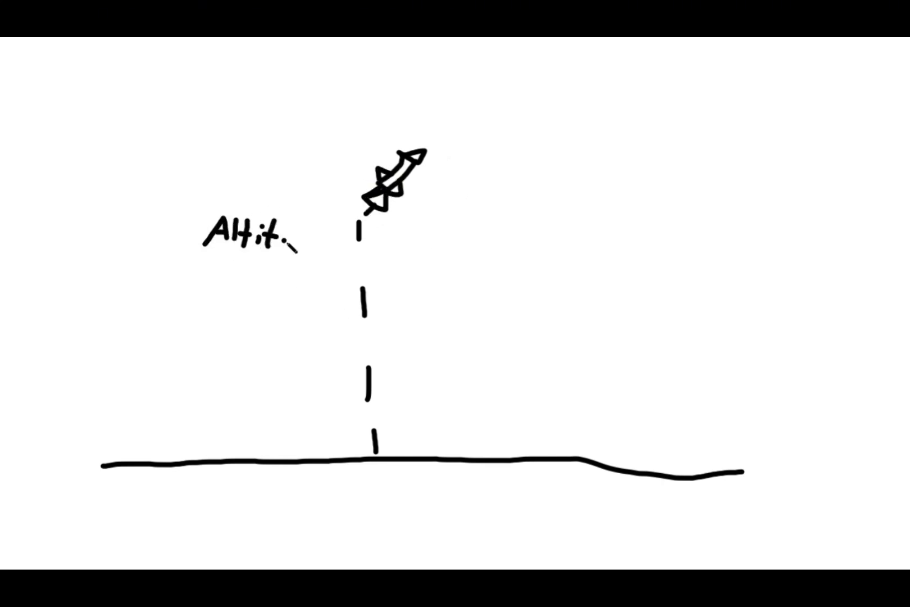
pyautogui.write('Altitude?')
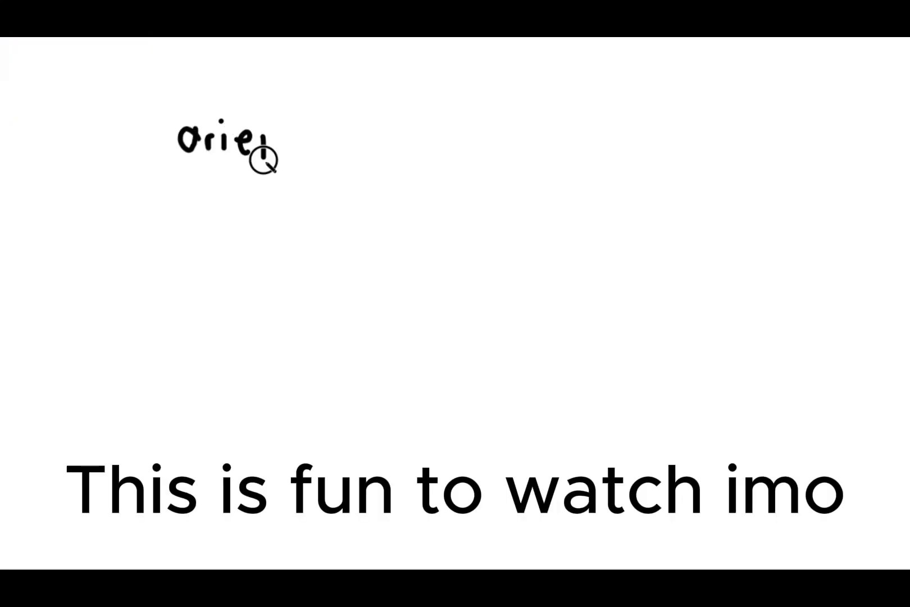
# Step: Handwrite the Orientation, Altitude and Data device input labels for the FC box
pyautogui.moveTo(255, 145); pyautogui.dragTo(359, 145)
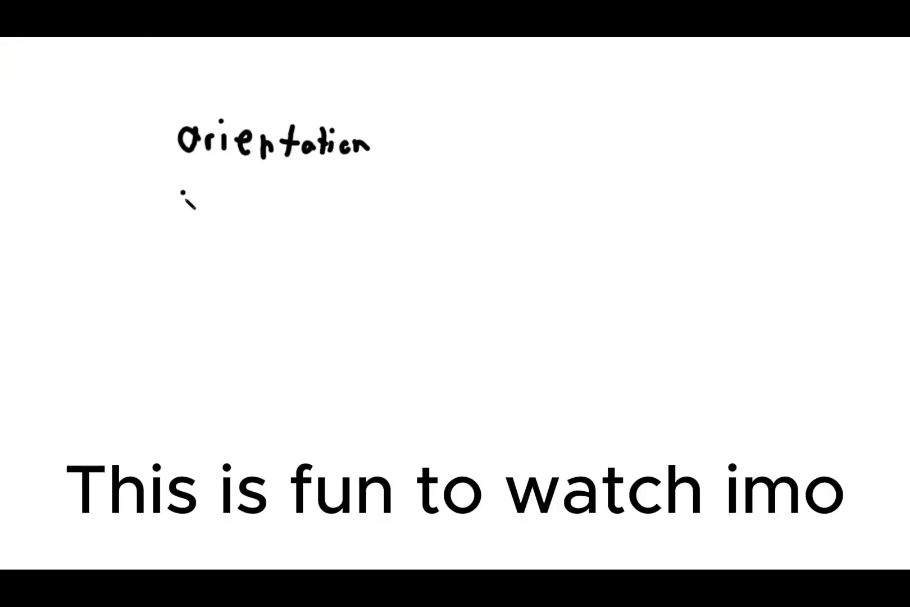
pyautogui.write('Altitude Dad')
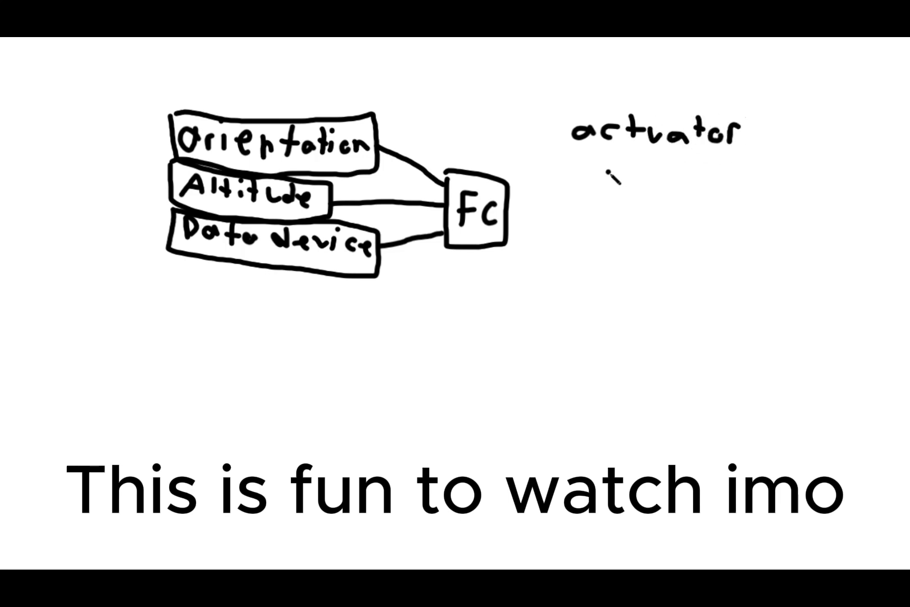
# Step: List the FC outputs beside it, including 'write data' and a further note
pyautogui.write('write data')
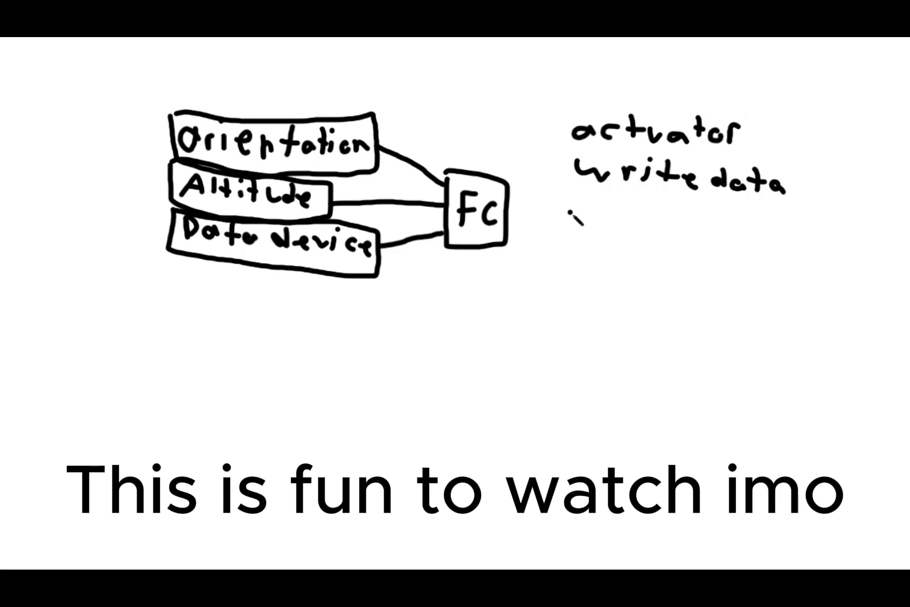
pyautogui.write('para c')
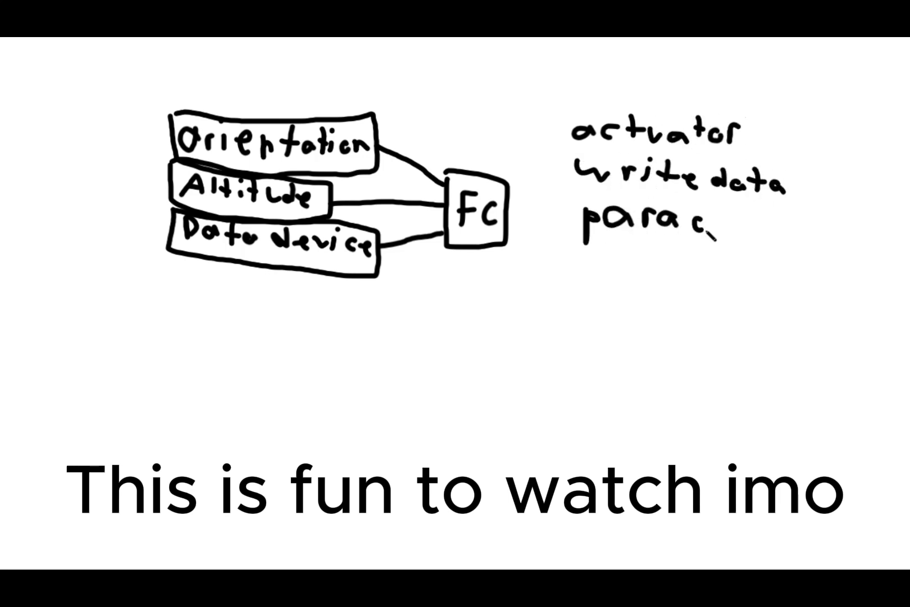